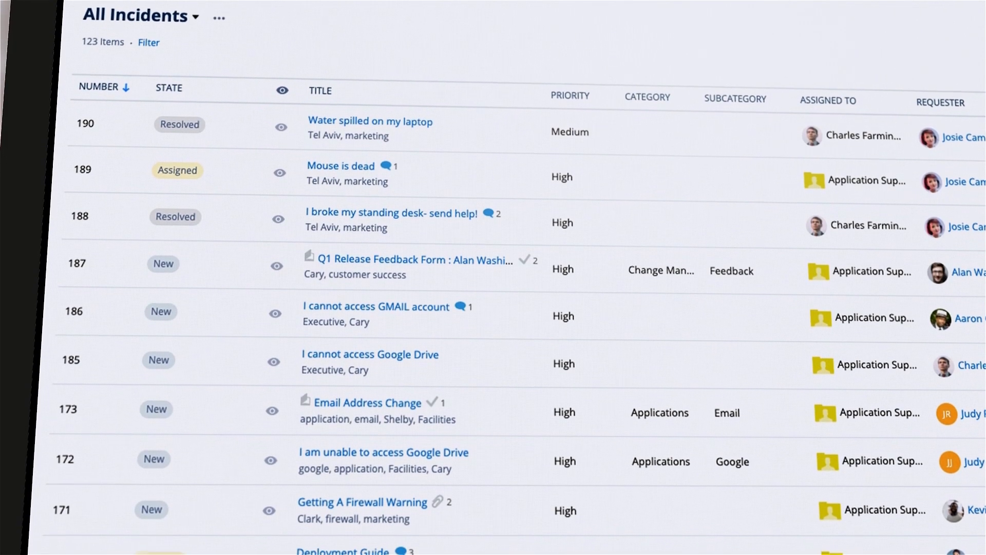
{"action": "scroll", "scroll_direction": "down", "scroll_amount": 3}
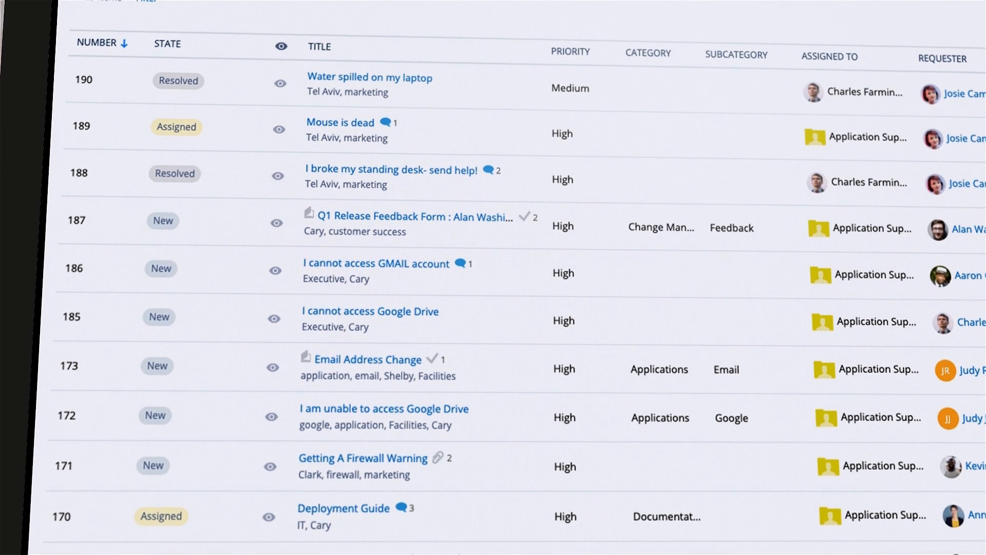
{"action": "scroll", "scroll_direction": "down", "scroll_amount": 3}
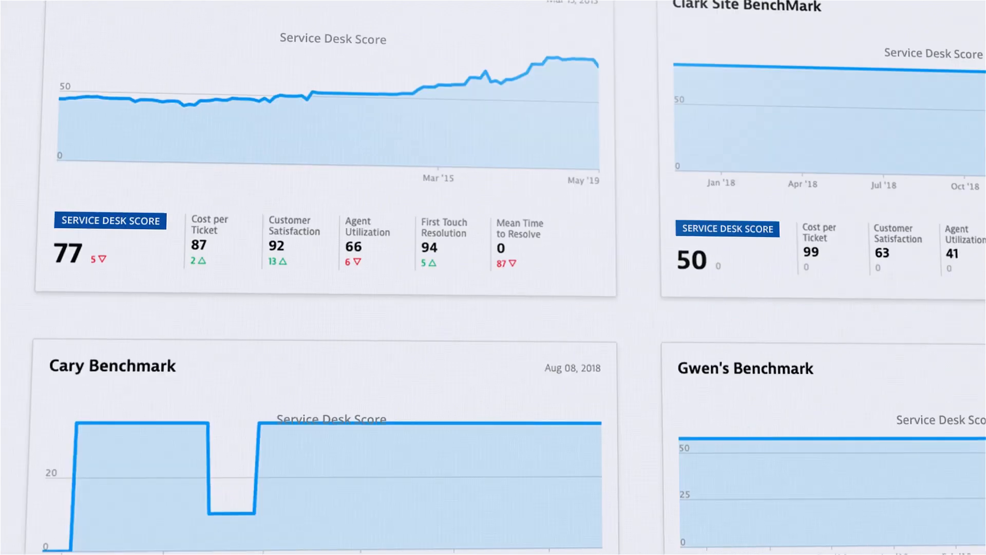
{"action": "scroll", "scroll_direction": "up", "scroll_amount": 3}
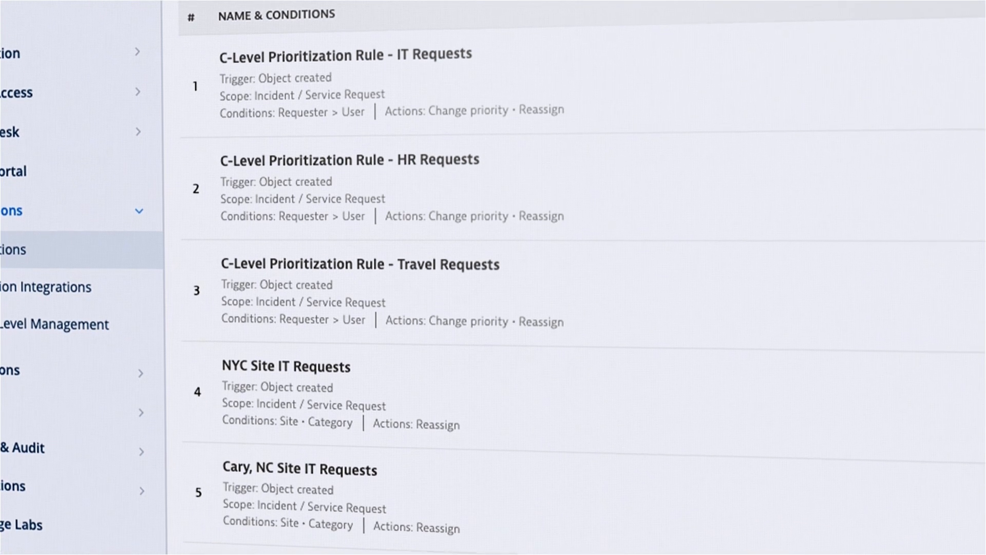
{"action": "scroll", "scroll_direction": "down", "scroll_amount": 3}
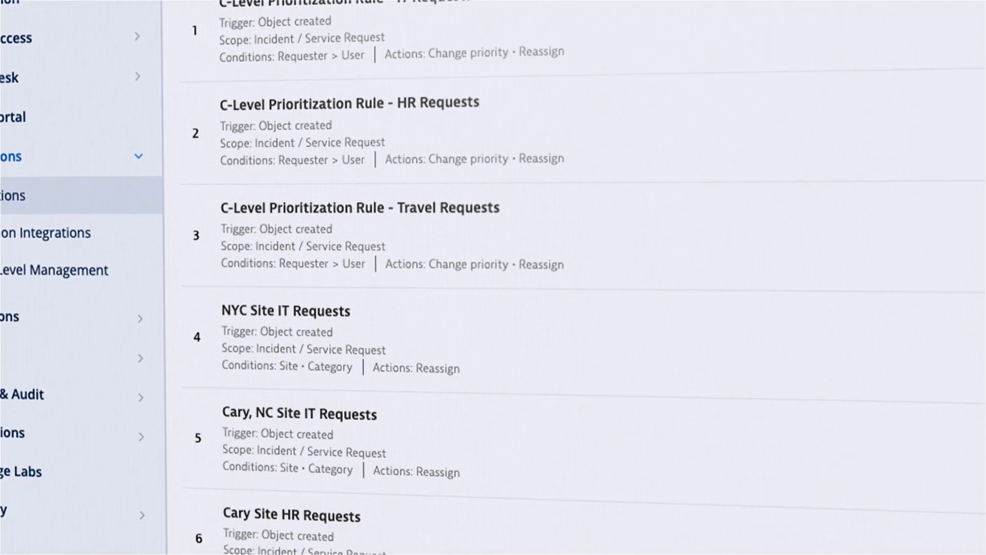
{"action": "scroll", "scroll_direction": "down", "scroll_amount": 3}
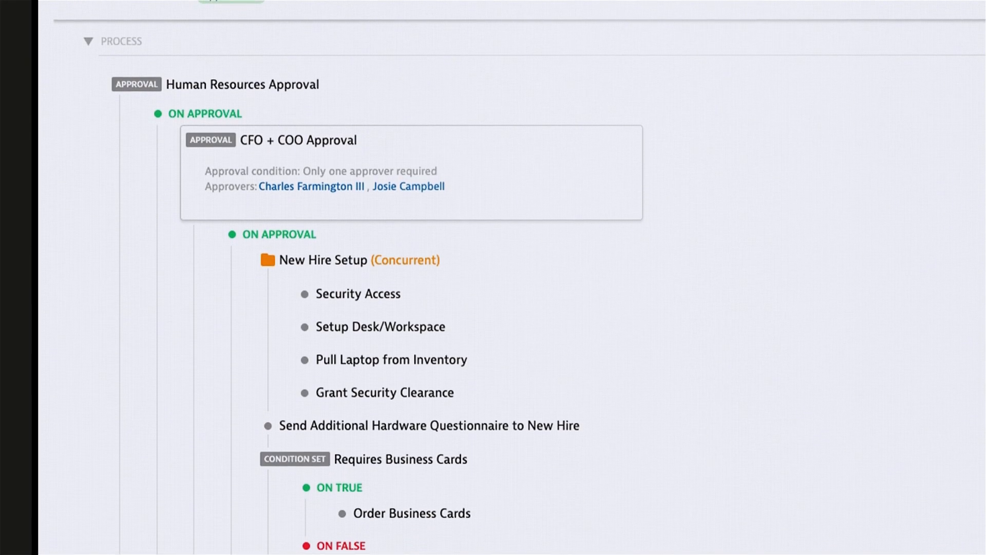
{"action": "scroll", "scroll_direction": "down", "scroll_amount": 3}
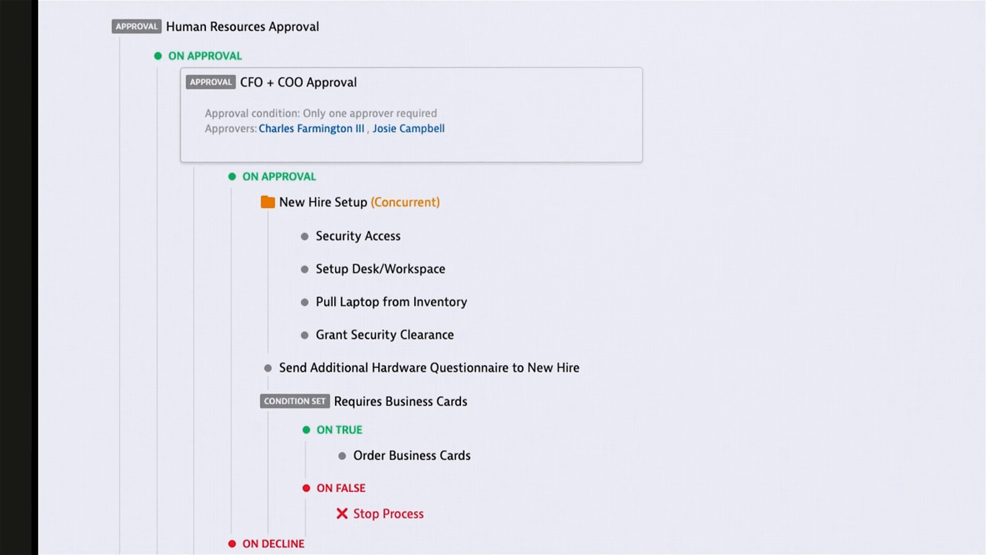
{"action": "scroll", "scroll_direction": "down", "scroll_amount": 3}
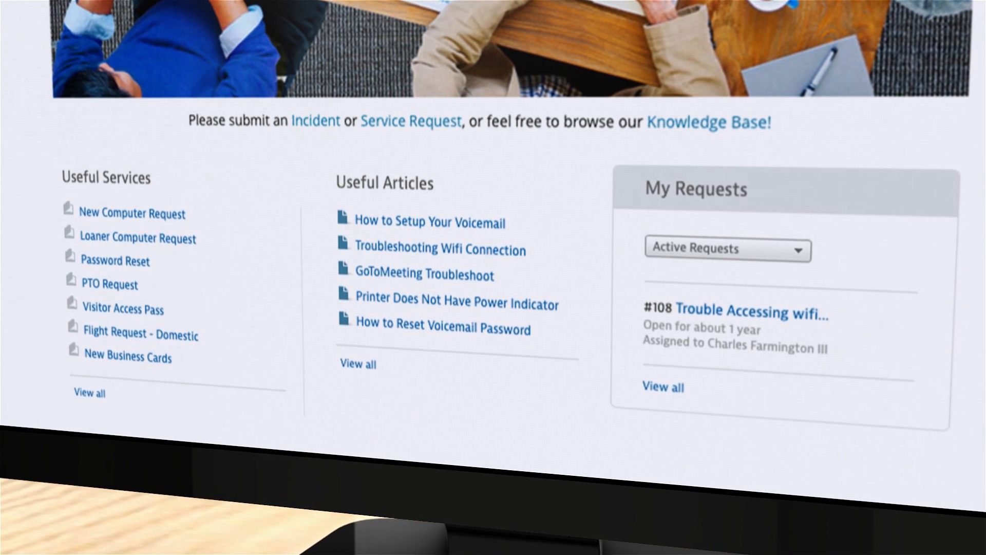
{"action": "scroll", "scroll_direction": "up", "scroll_amount": 3}
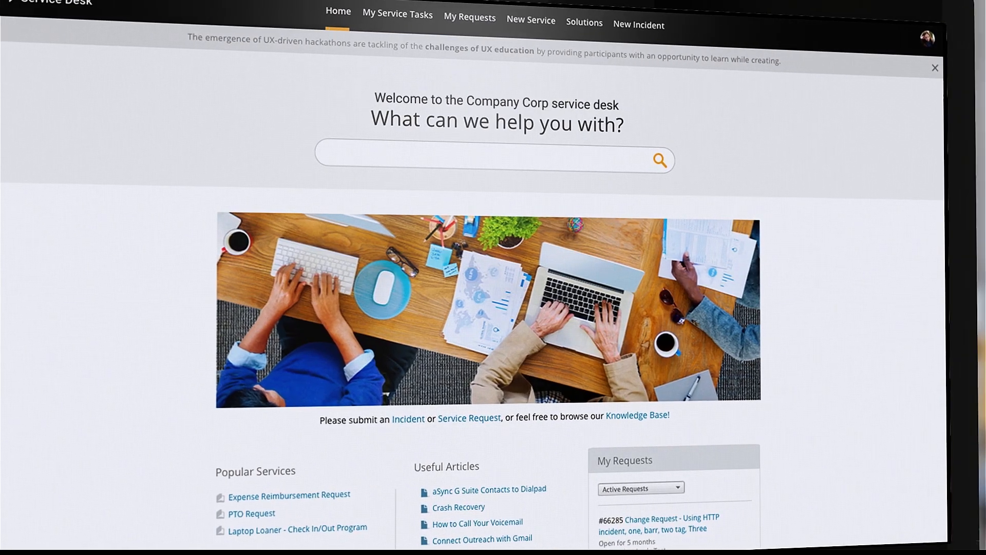
{"action": "type", "text": "email"}
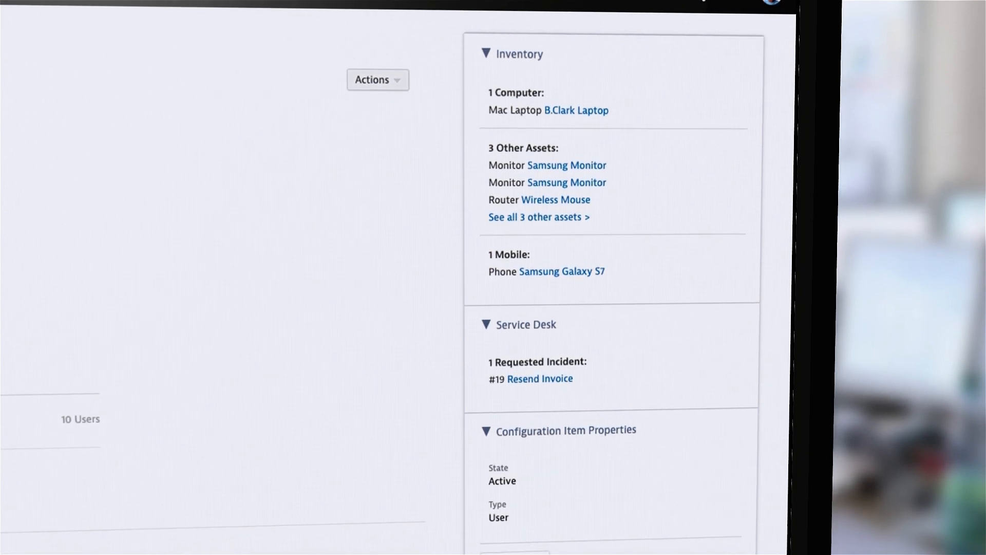
{"action": "scroll", "scroll_direction": "down", "scroll_amount": 3}
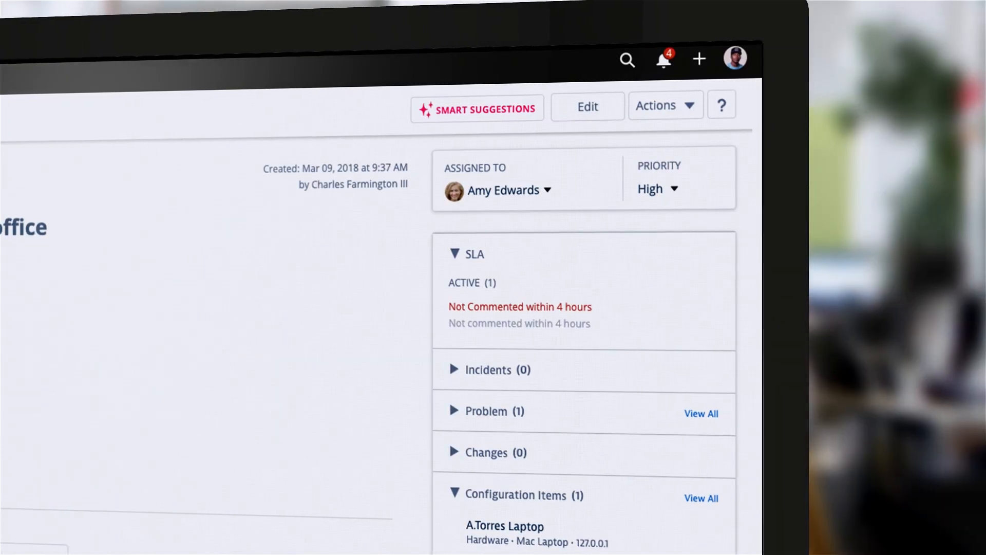
{"action": "scroll", "scroll_direction": "down", "scroll_amount": 3}
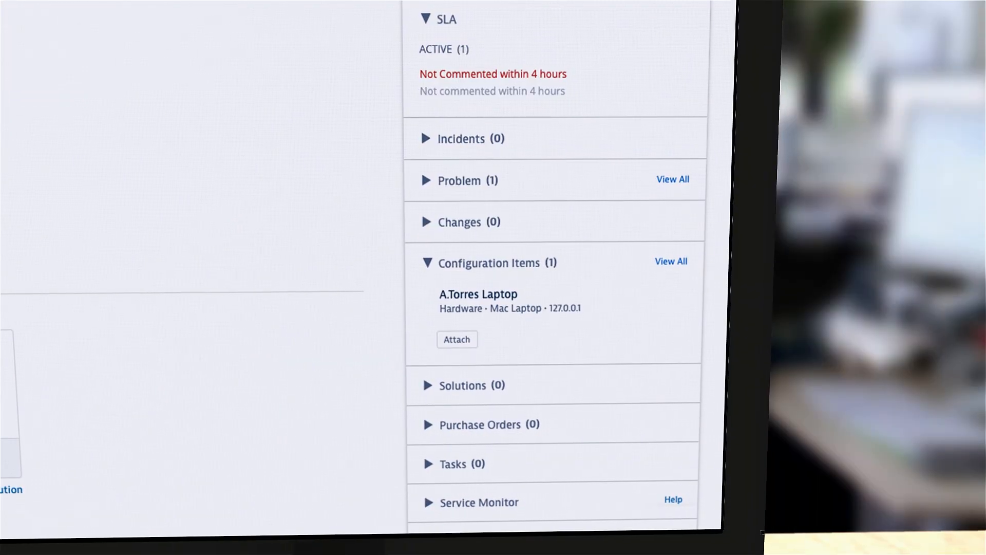